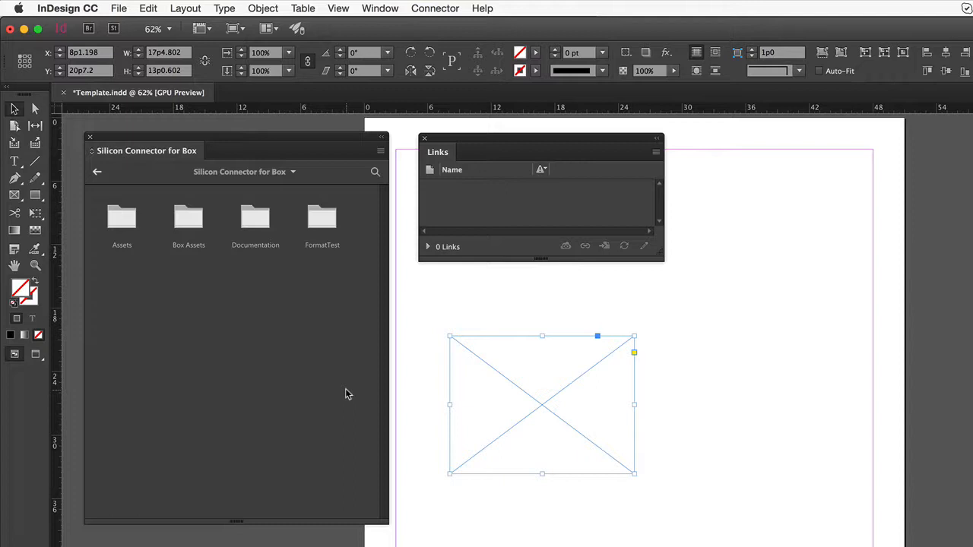
Search the Box Assets folder for 'carlights' so only carlights.jpg is listed.
{"action": "double_click", "coordinate": [122, 219]}
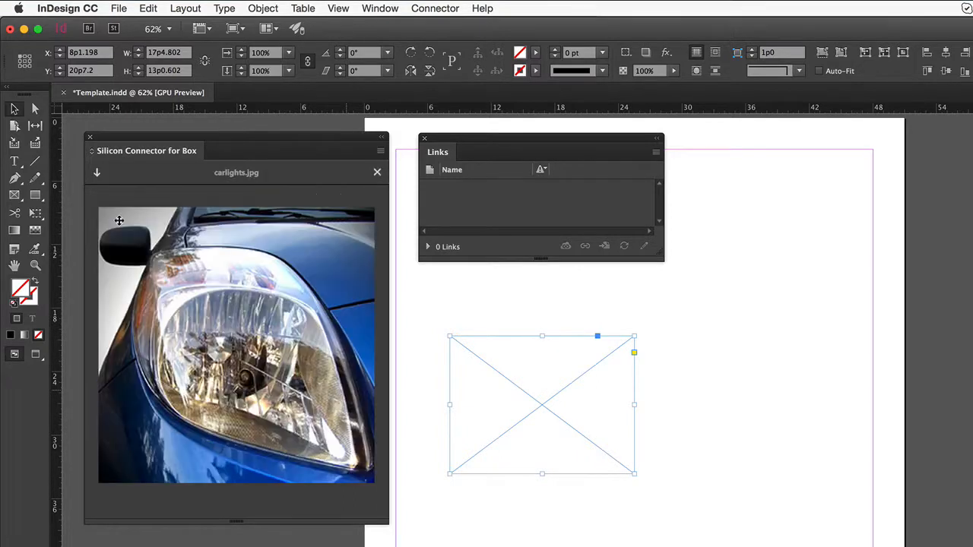
{"action": "left_click", "coordinate": [97, 172]}
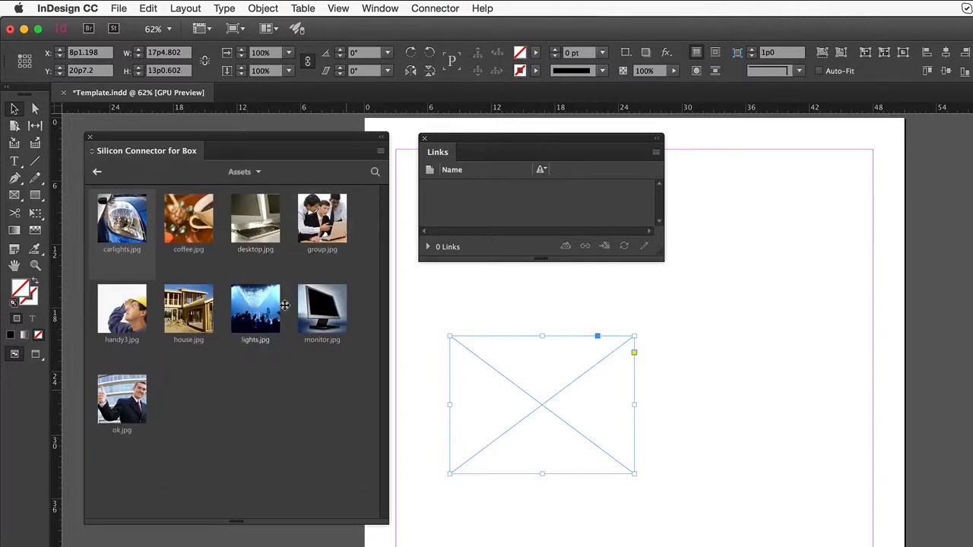
{"action": "left_click", "coordinate": [374, 170]}
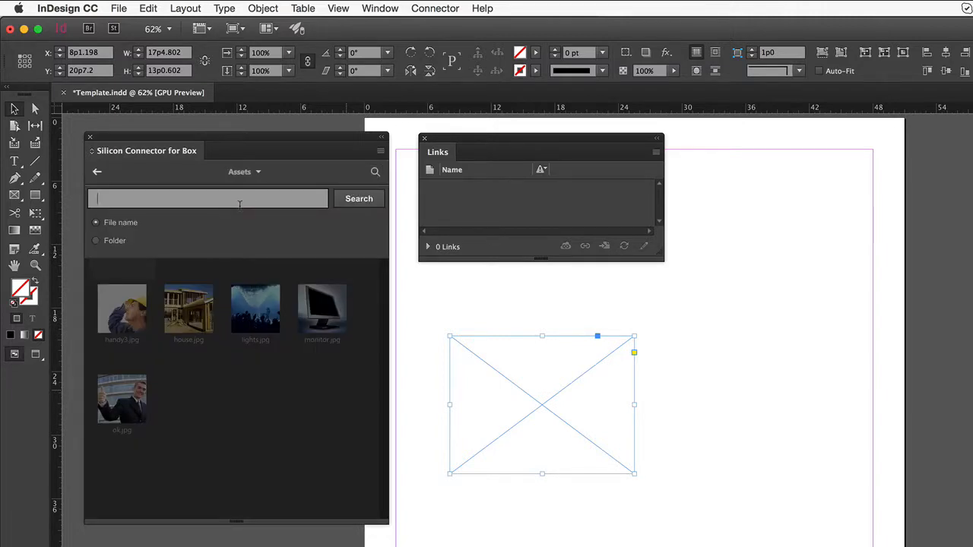
{"action": "left_click", "coordinate": [359, 197]}
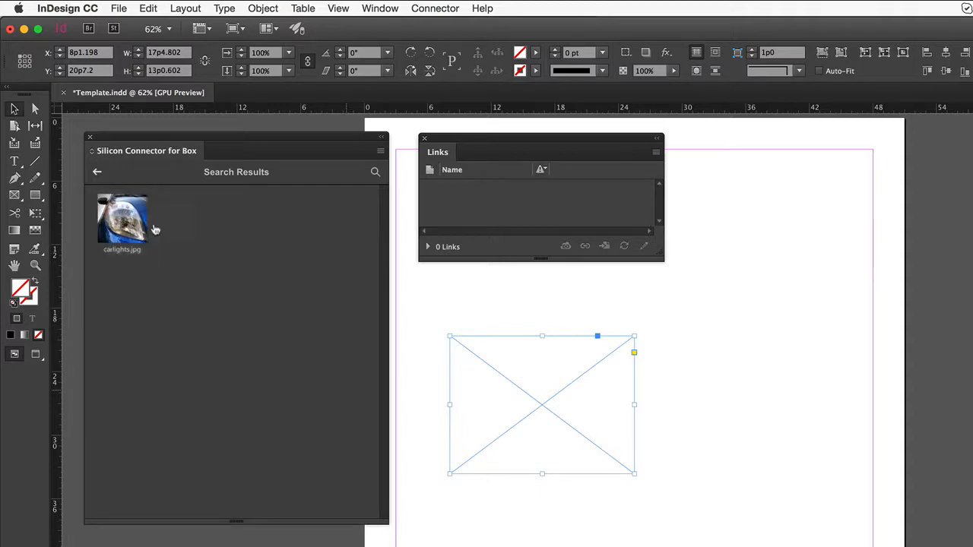
Place carlights.jpg from the search results into the empty frame as a linked image.
{"action": "double_click", "coordinate": [121, 220]}
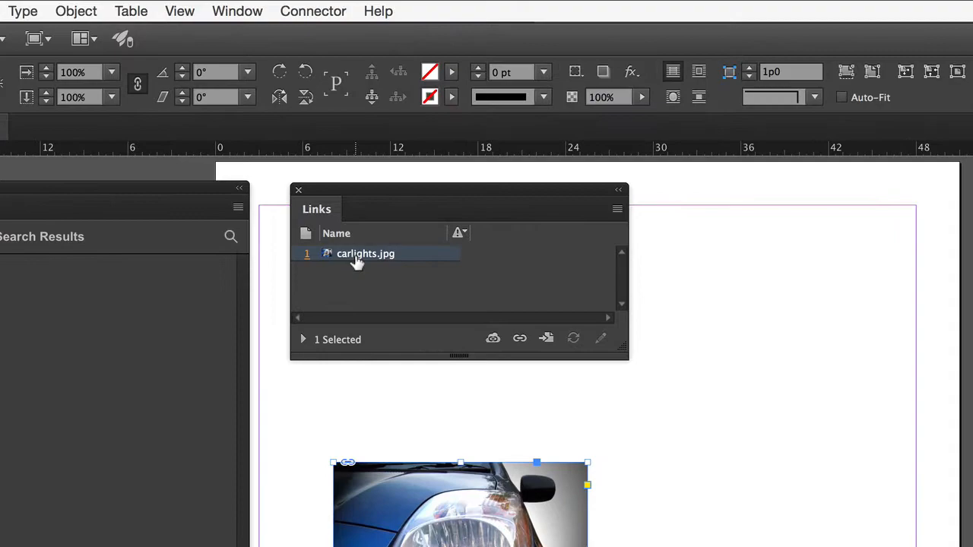
{"action": "mouse_move", "coordinate": [364, 252]}
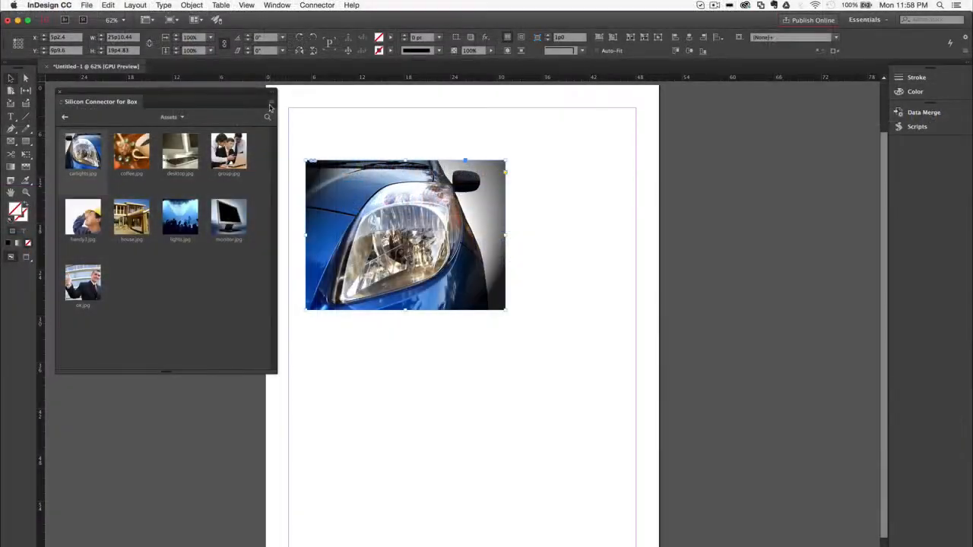
View the current Assets folder in Box through the panel's View Folder In Box action.
{"action": "left_click", "coordinate": [271, 103]}
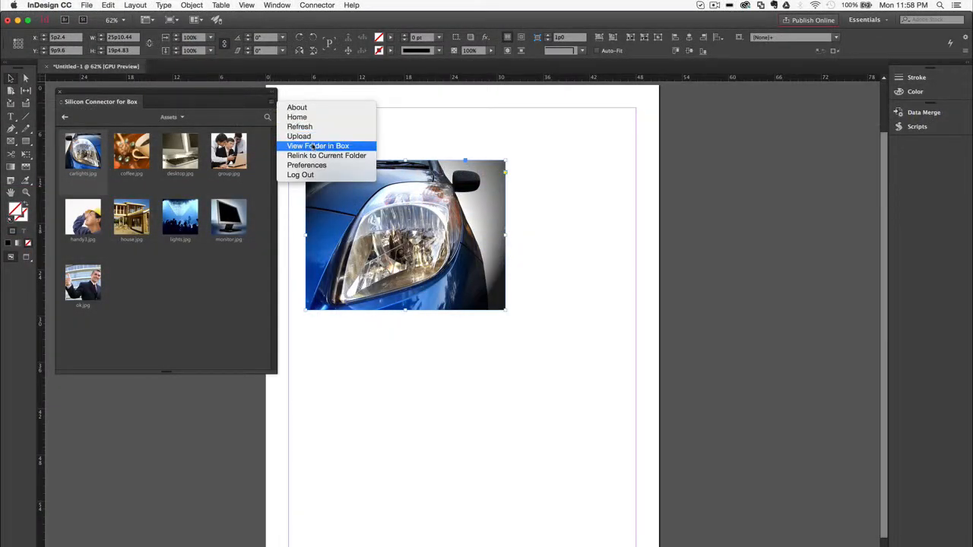
{"action": "left_click", "coordinate": [318, 146]}
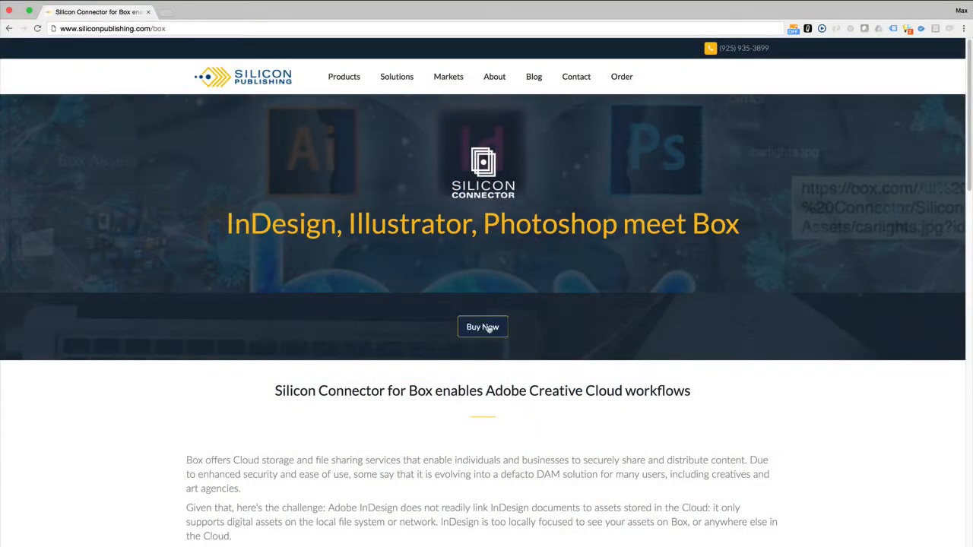
Leave the Silicon Publishing Box web page and return to the blank InDesign document.
{"action": "left_click", "coordinate": [484, 327]}
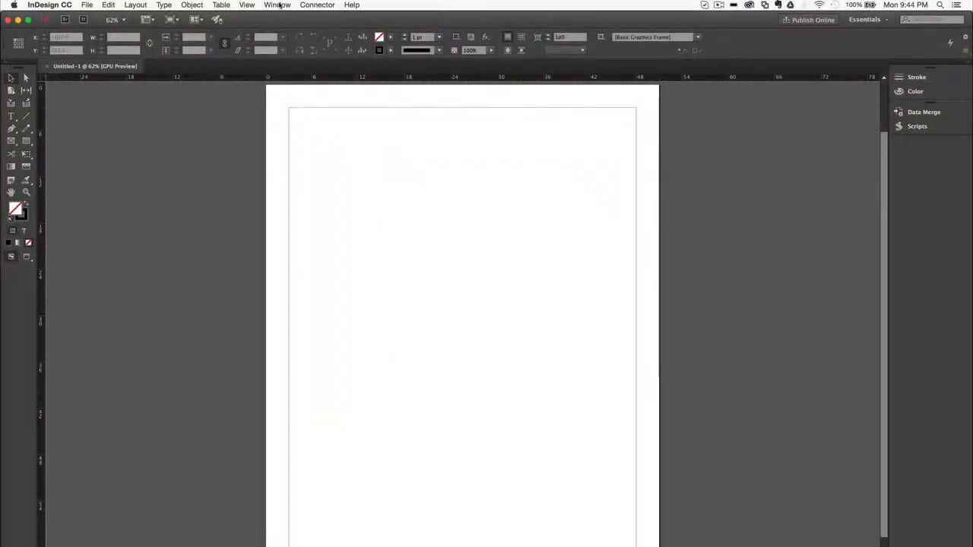
Show the Silicon Connector for Box panel from Window > Extensions.
{"action": "left_click", "coordinate": [277, 4]}
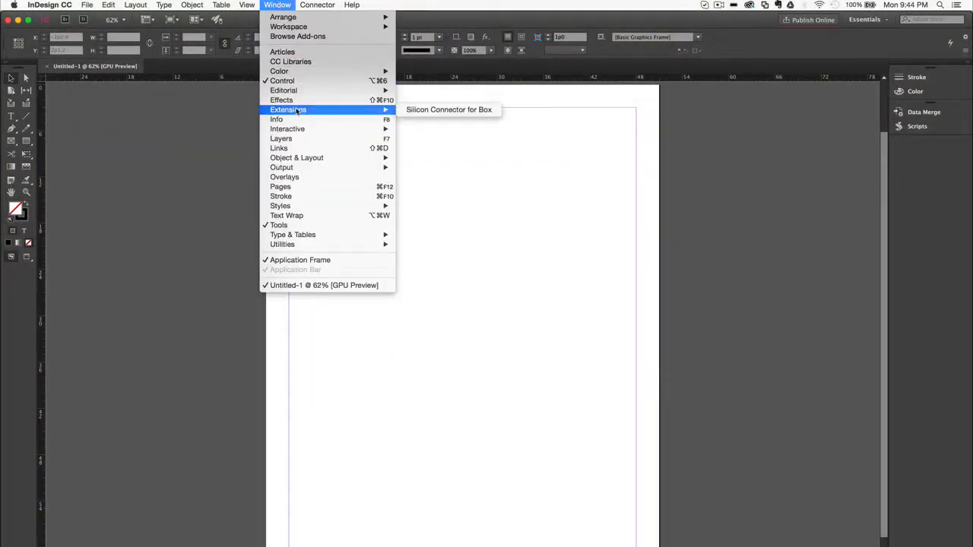
{"action": "left_click", "coordinate": [448, 110]}
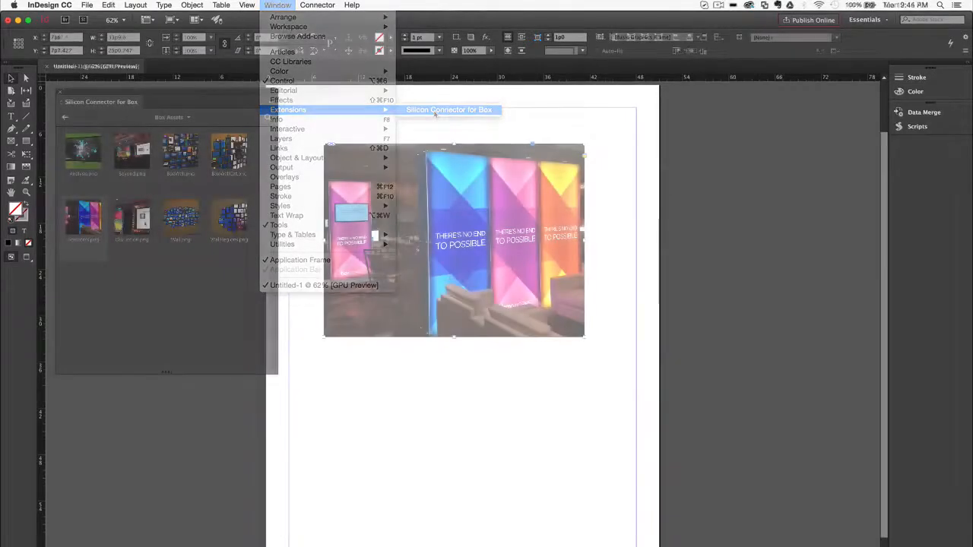